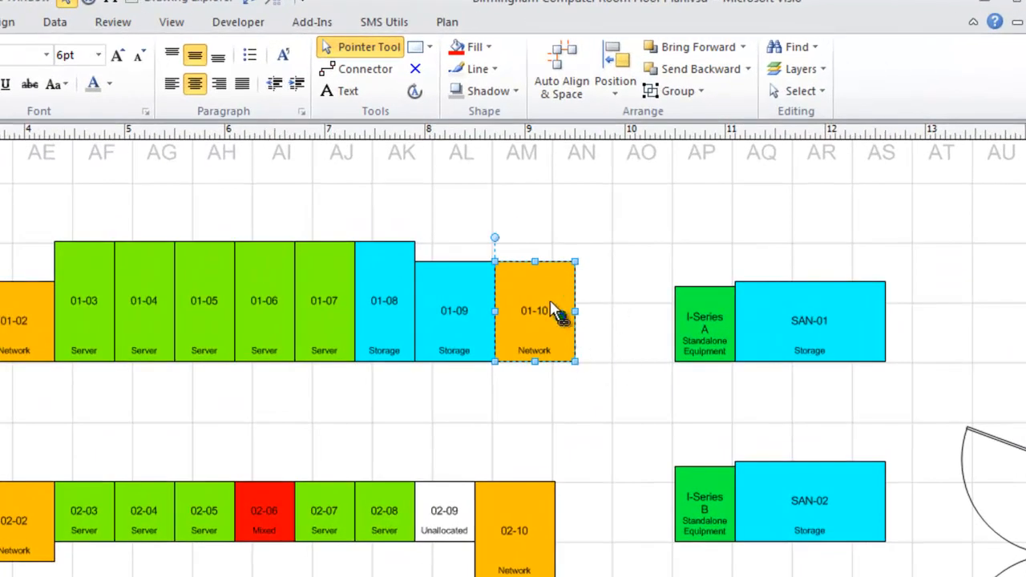
mouse_move(555, 310)
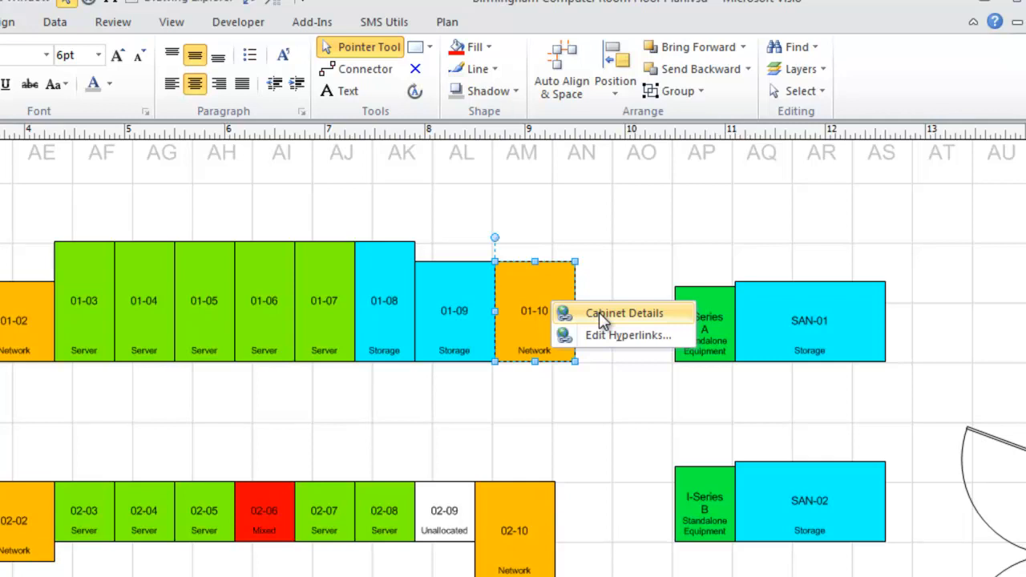
mouse_move(393, 156)
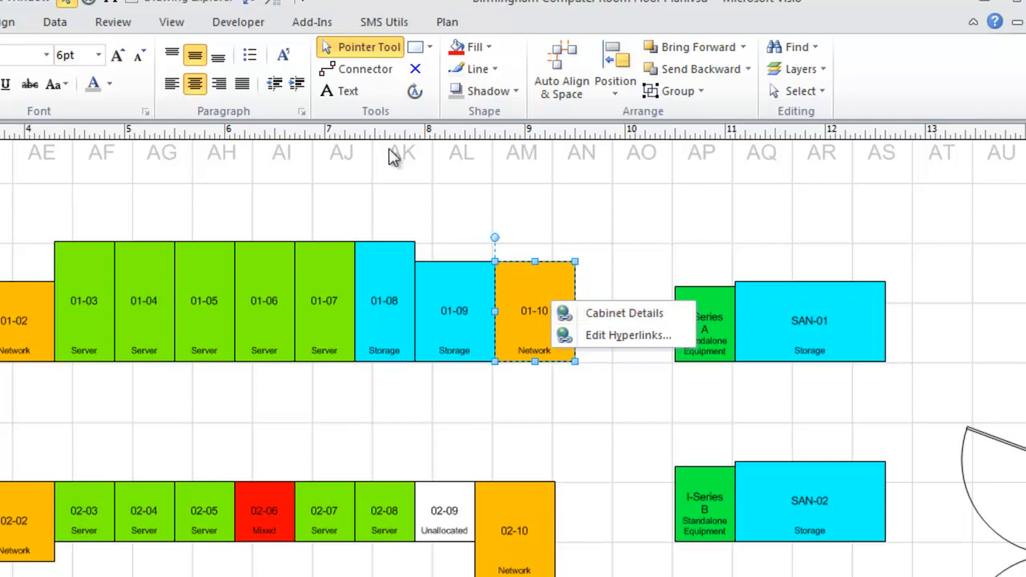
- Open the Link Visio Diagrams dialog from the SMS Utils tab's Link to sub-diagrams
click(384, 21)
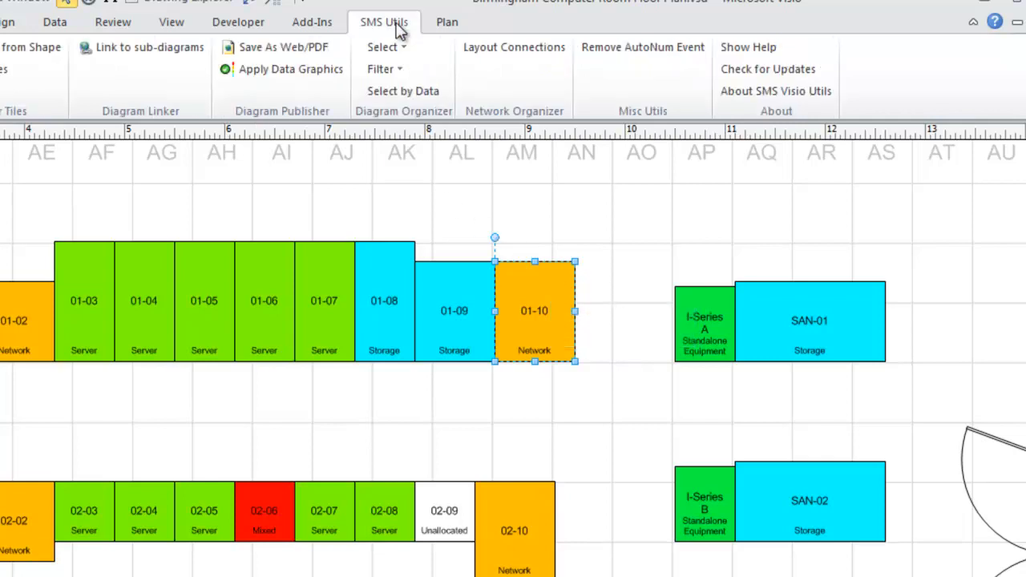
mouse_move(148, 47)
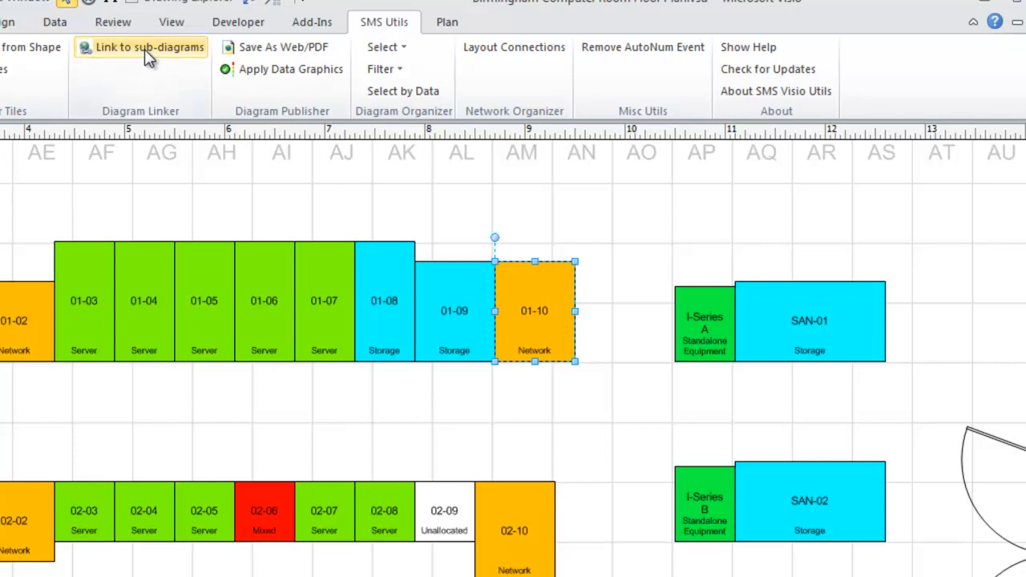
click(141, 46)
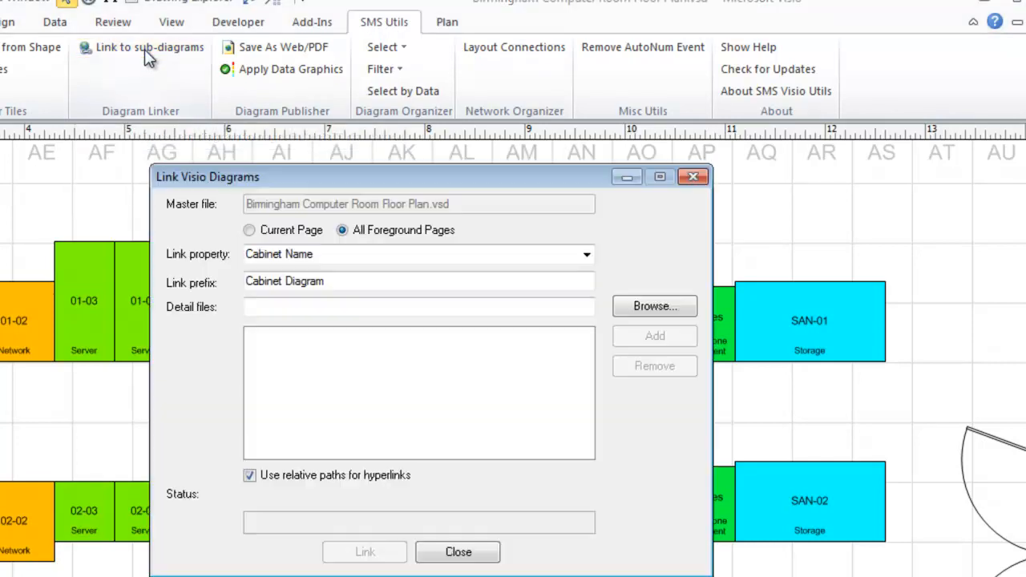
mouse_move(374, 254)
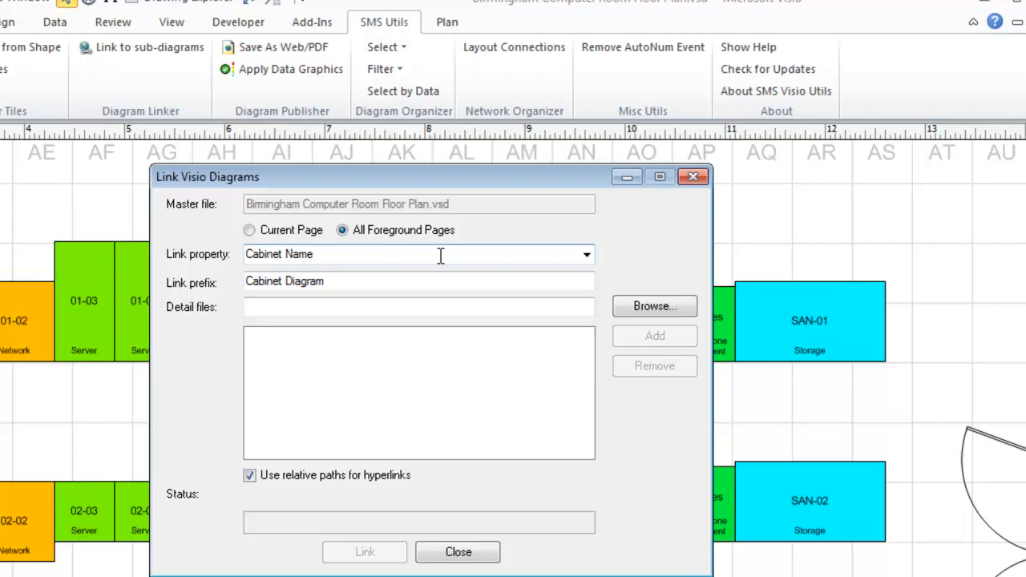
mouse_move(354, 281)
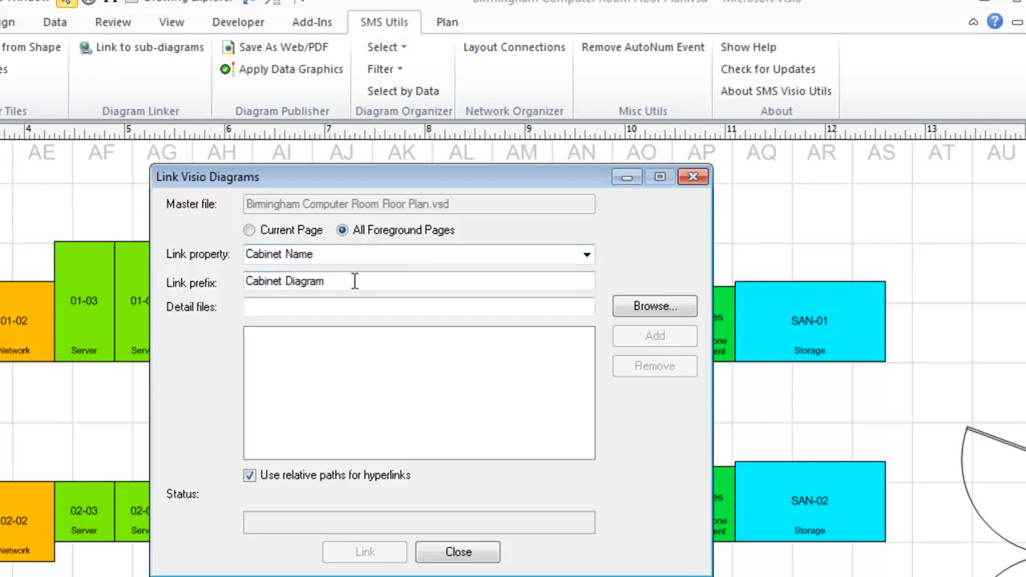
mouse_move(382, 284)
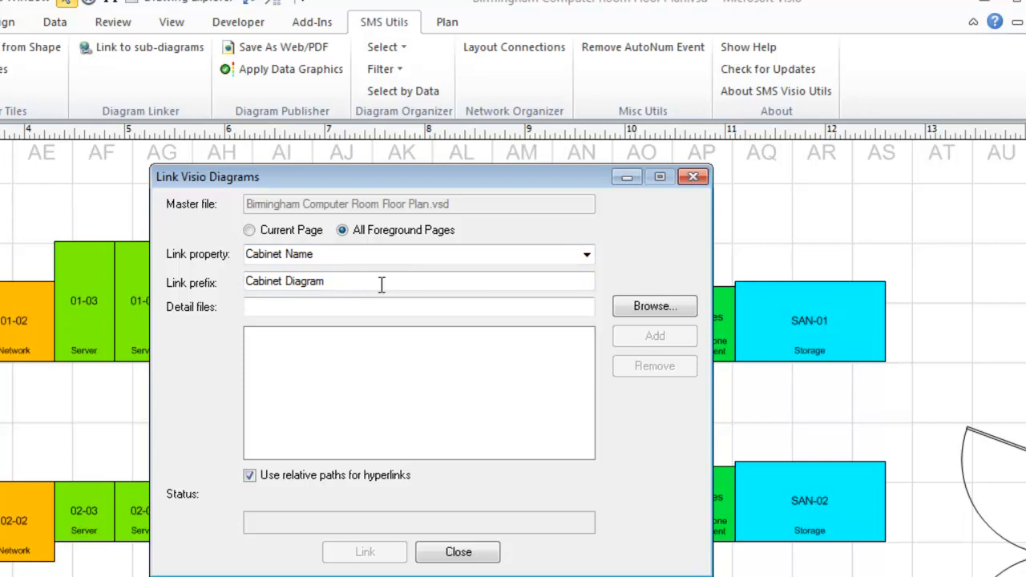
mouse_move(655, 307)
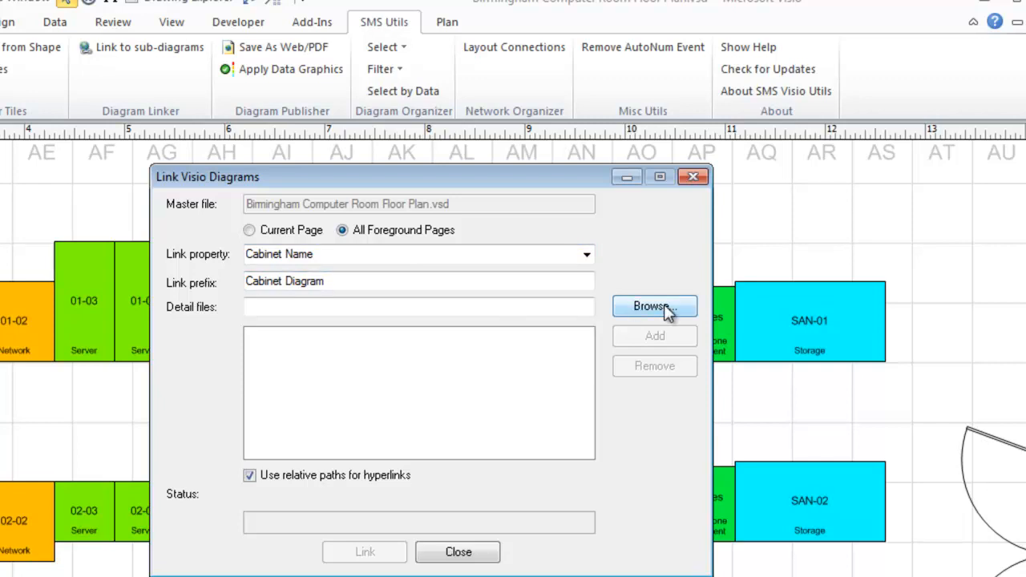
- Link the floor plan cabinets to Birmingham Rack Diagrams.vsd, adding 39 hyperlinks
click(654, 306)
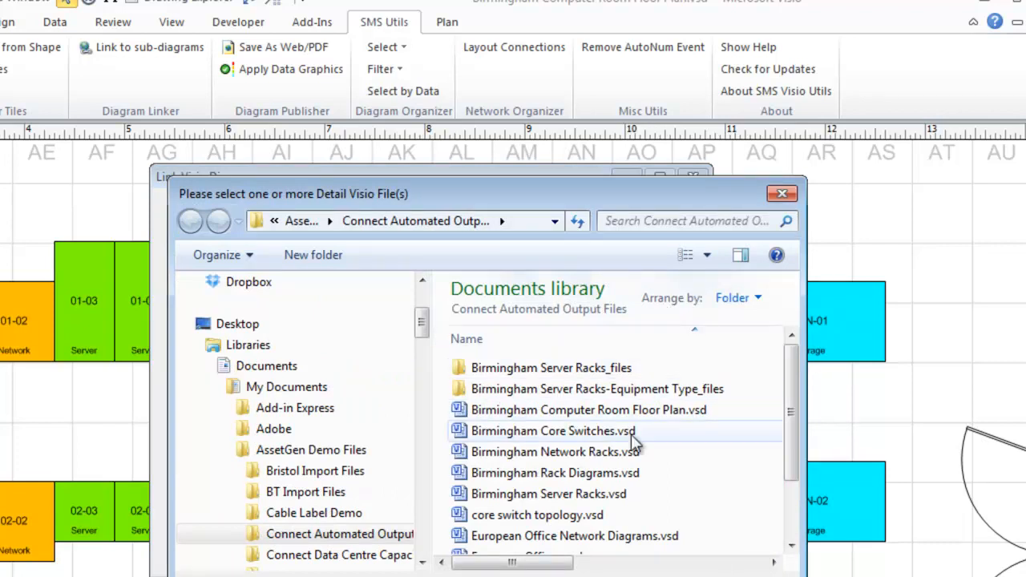
mouse_move(617, 472)
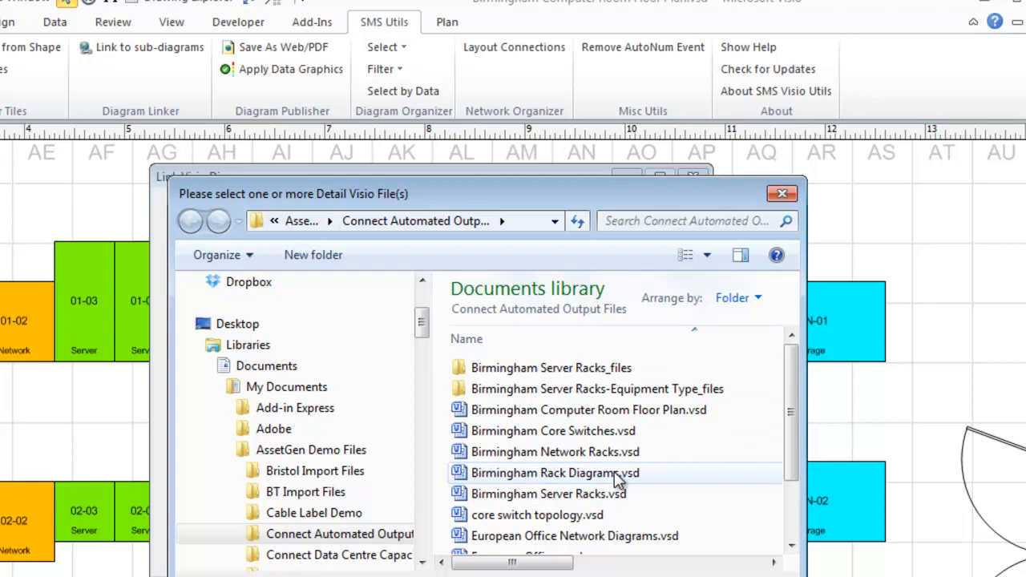
click(555, 472)
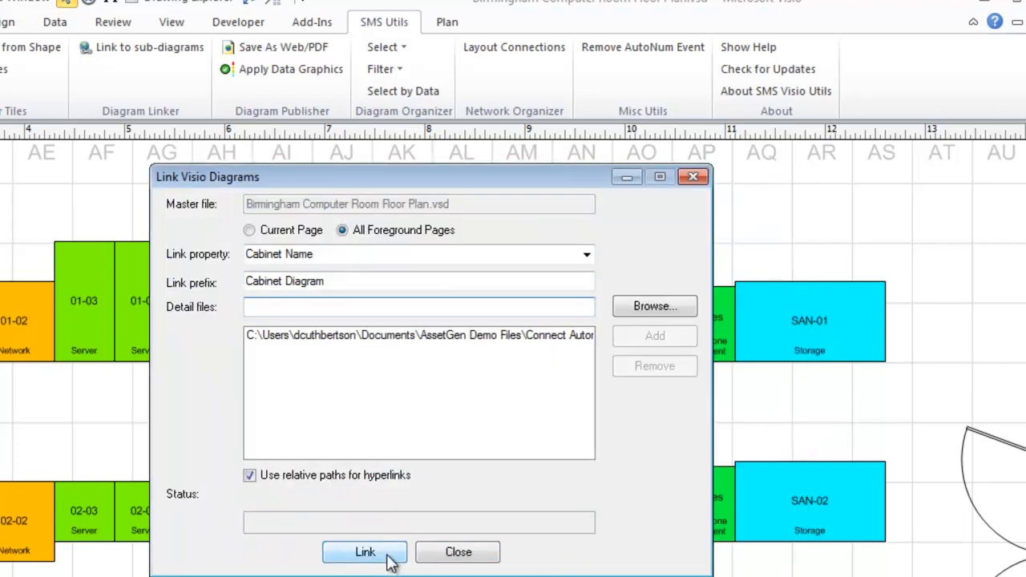
click(365, 552)
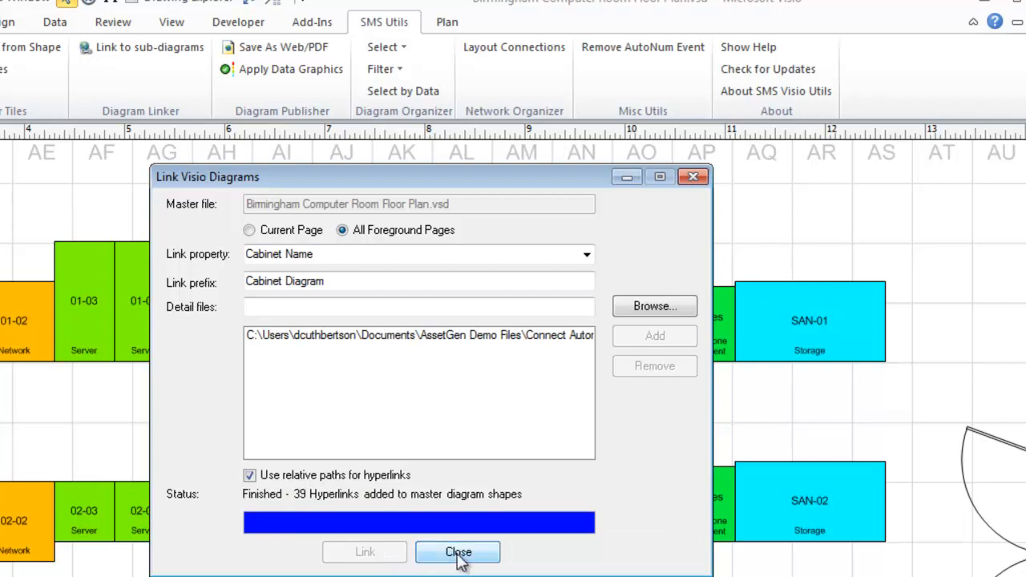
- Close the linking dialog and follow cabinet 01-10's Cabinet Diagram link to its rack page
click(457, 551)
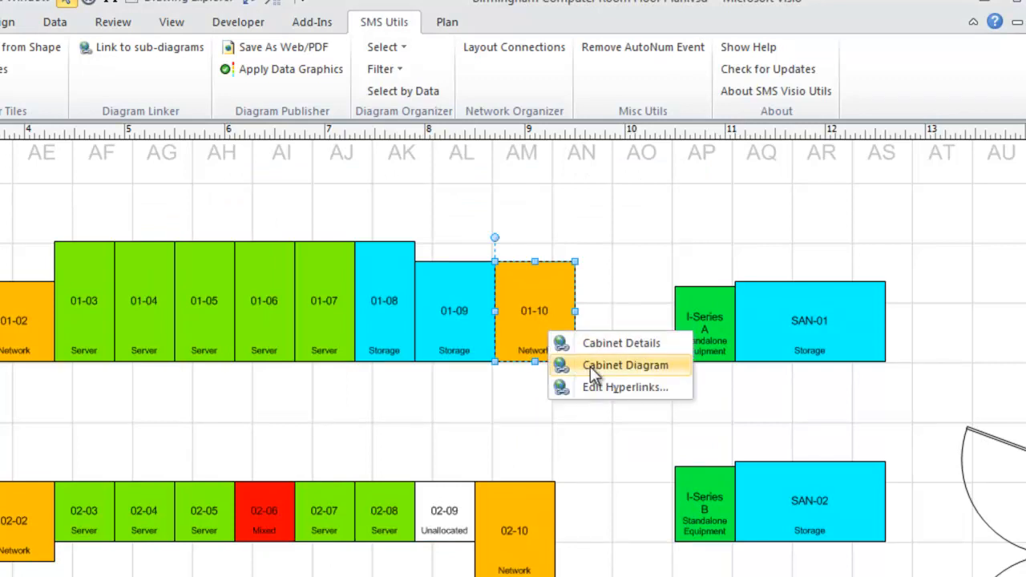
click(625, 364)
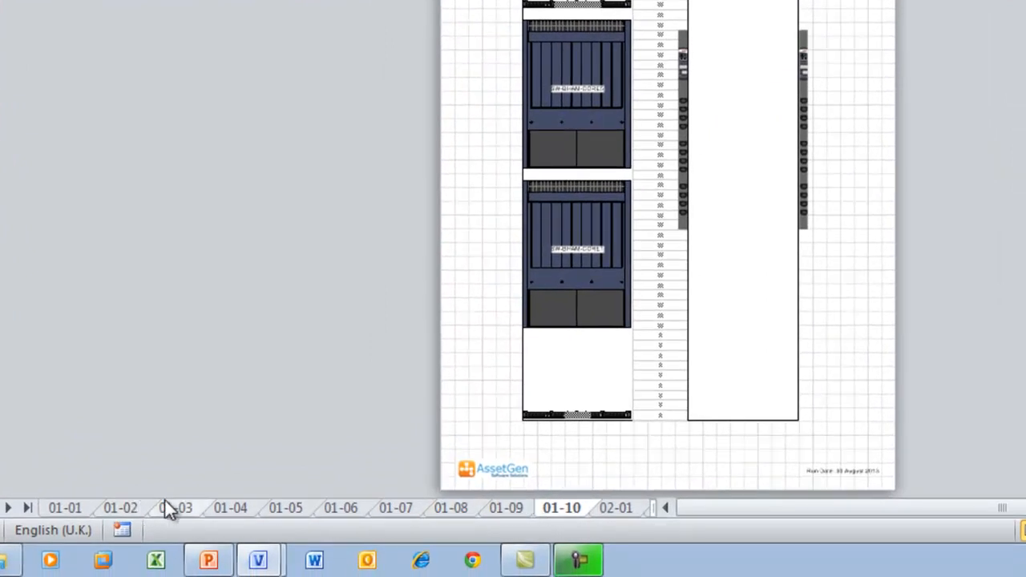
mouse_move(521, 517)
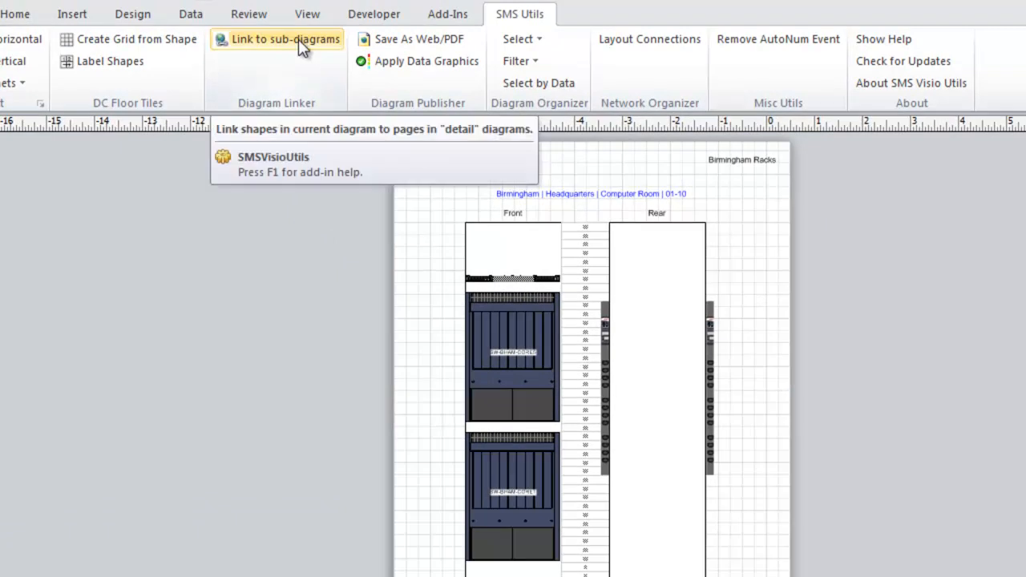
- In the rack file's linking dialog, set link property 'name' and prefix 'Hardware Layout'
click(285, 38)
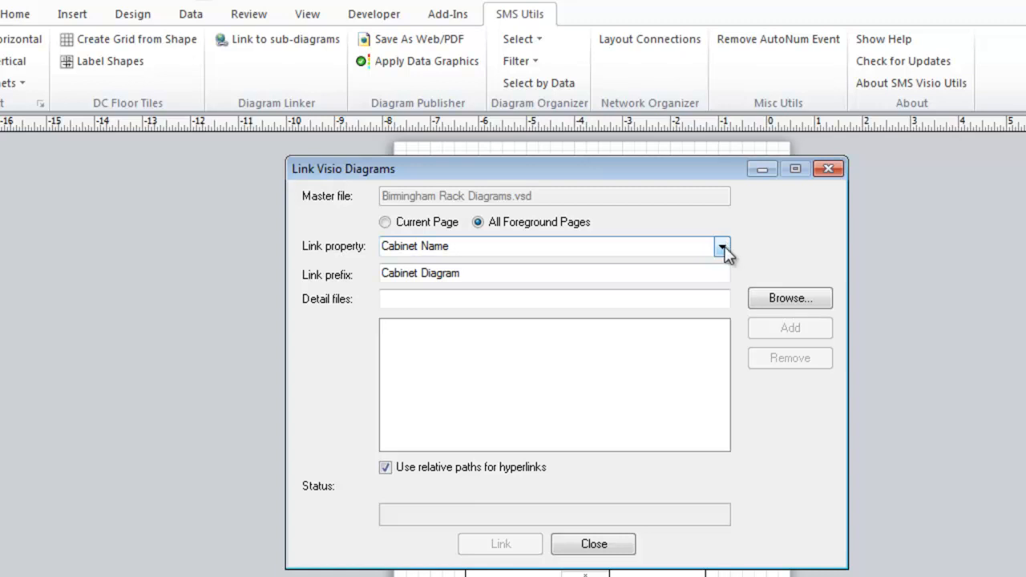
click(721, 246)
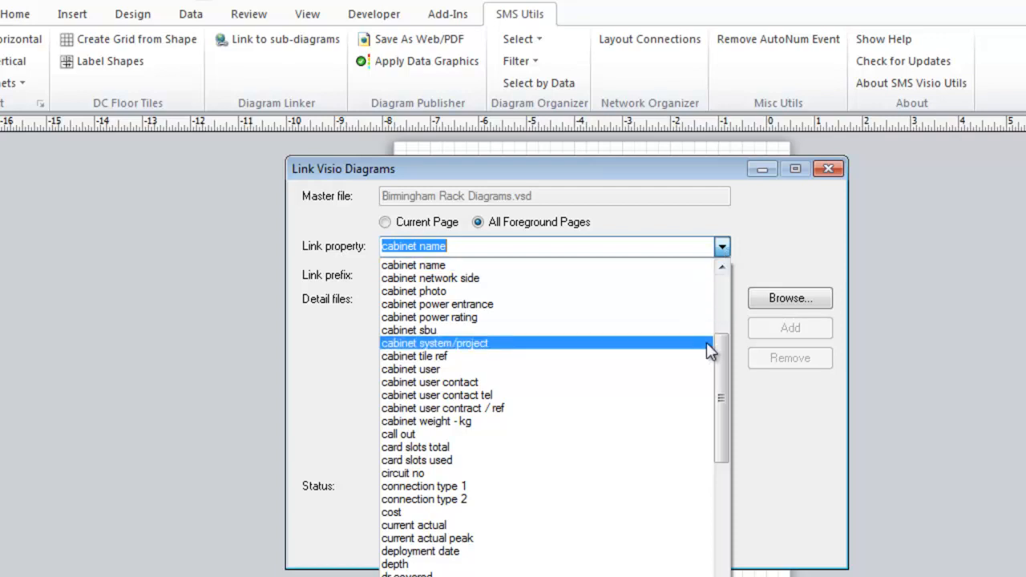
scroll(down, 3)
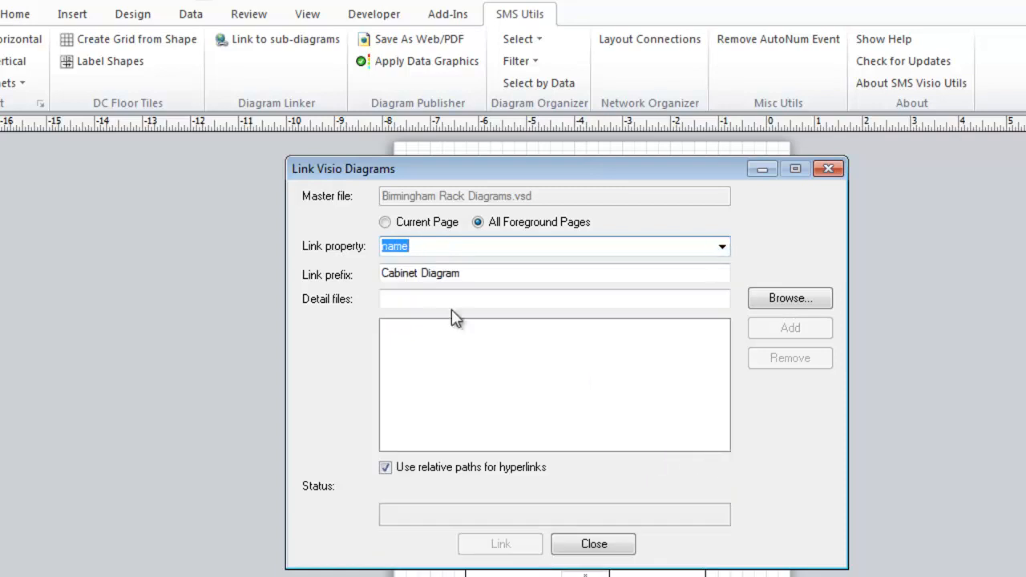
click(554, 272)
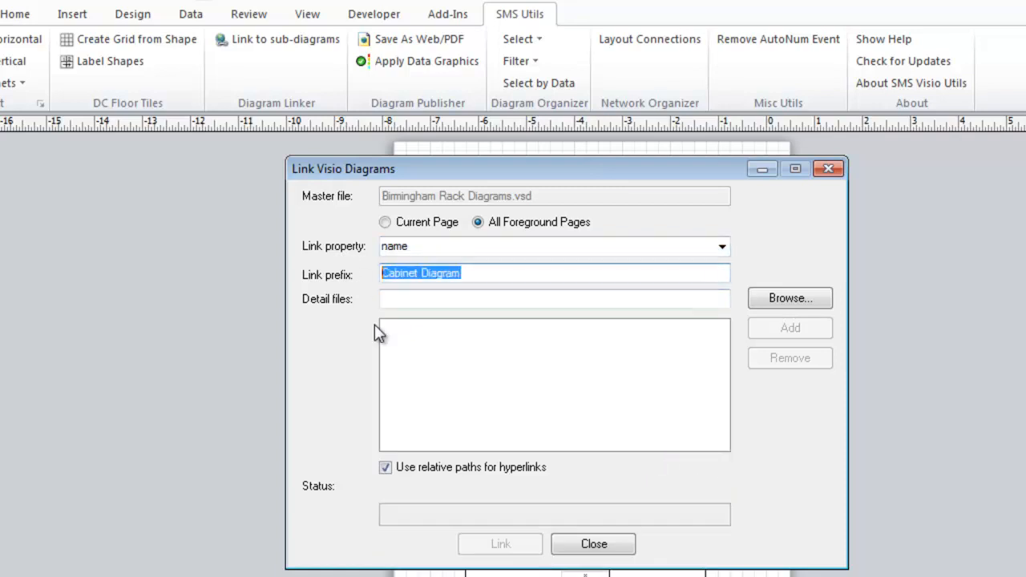
mouse_move(355, 401)
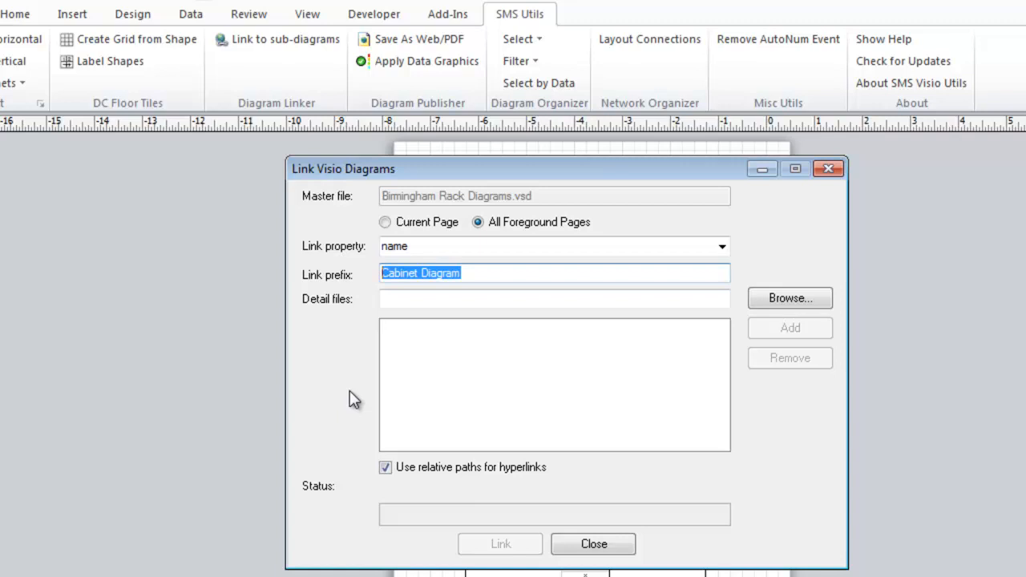
text(Hardware)
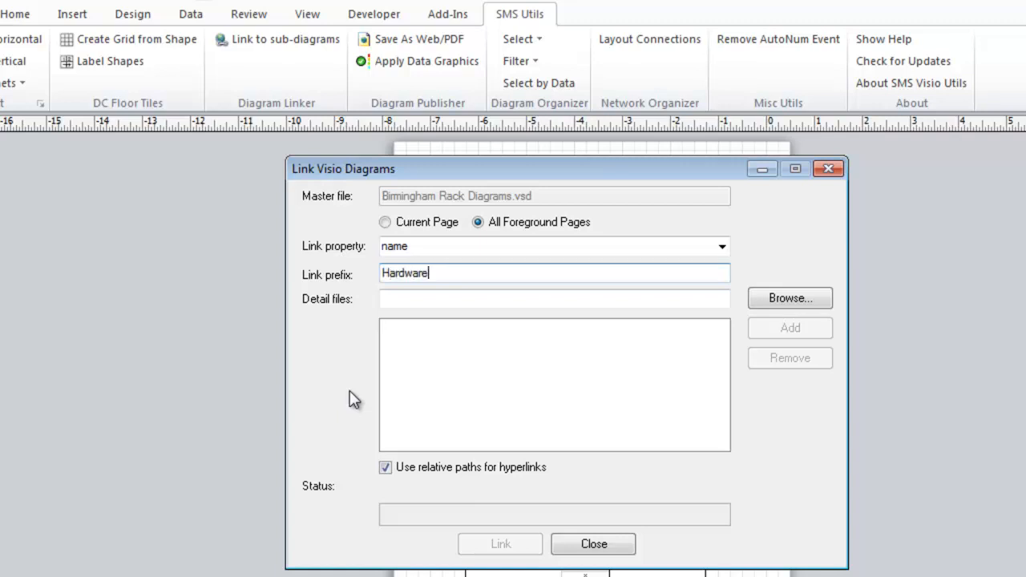
text(Layout)
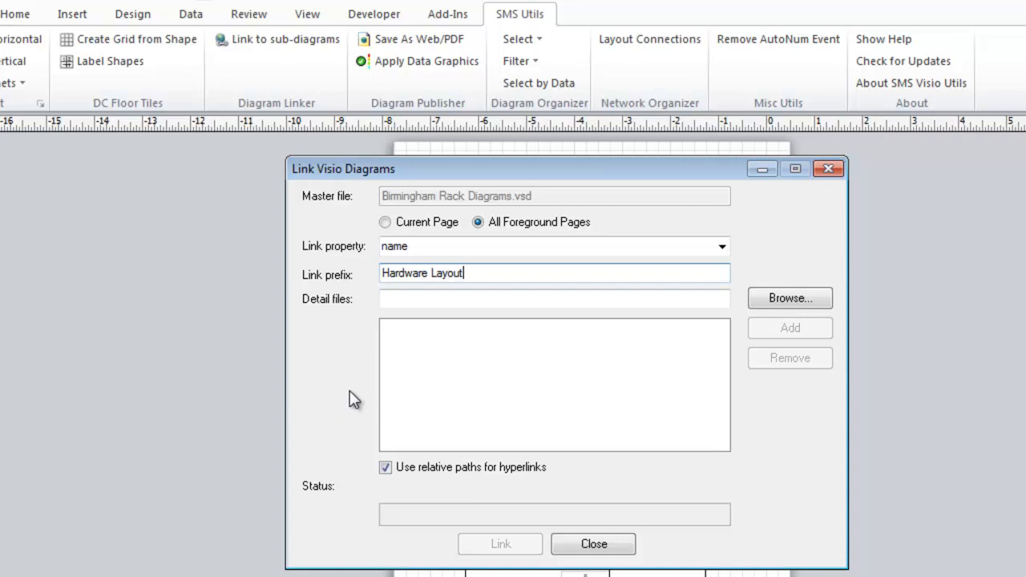
mouse_move(789, 297)
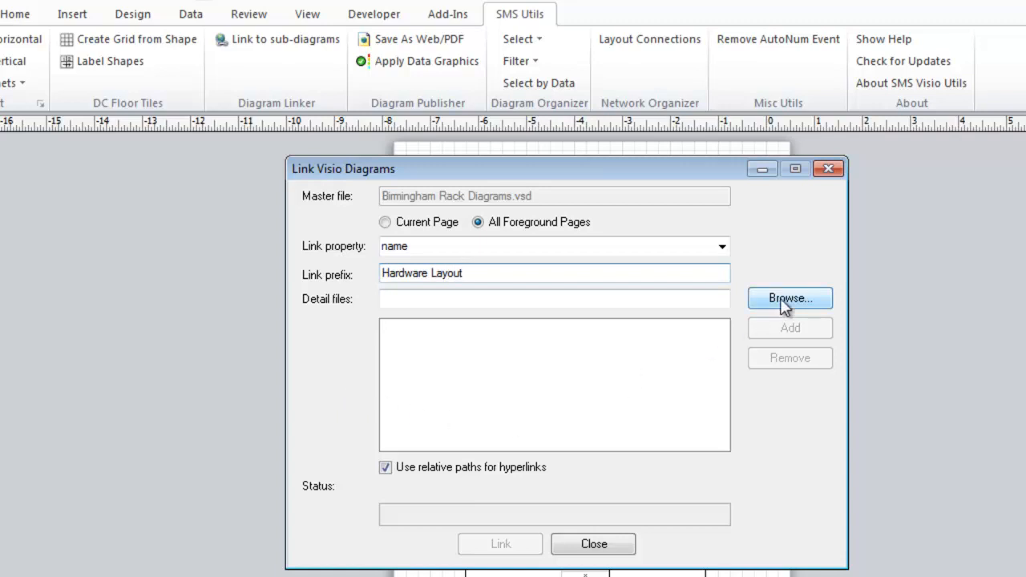
- Link rack shapes to the Birmingham Core Switches file, adding 6 hyperlinks, and close
click(789, 297)
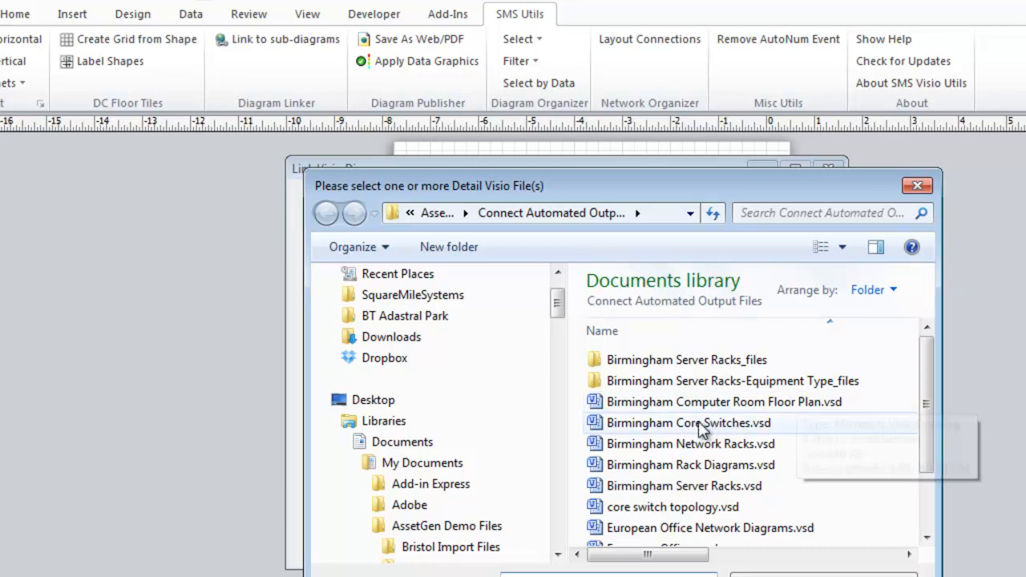
click(688, 422)
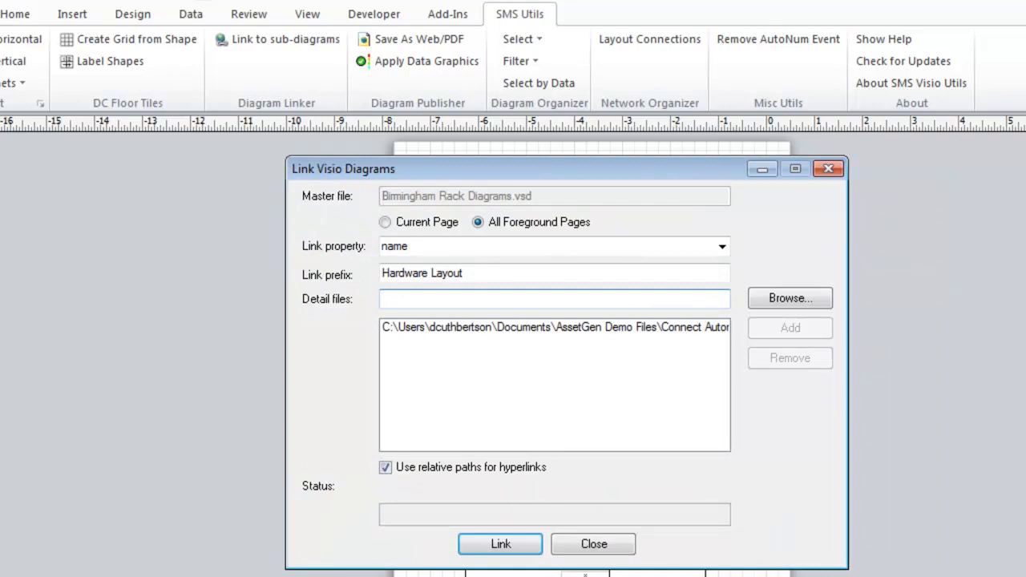
click(500, 544)
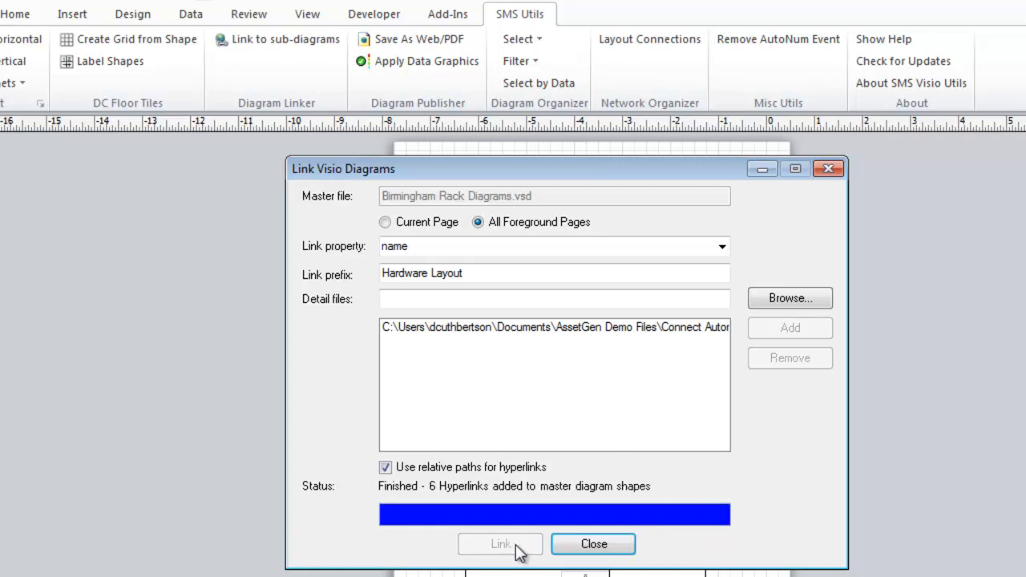
click(593, 543)
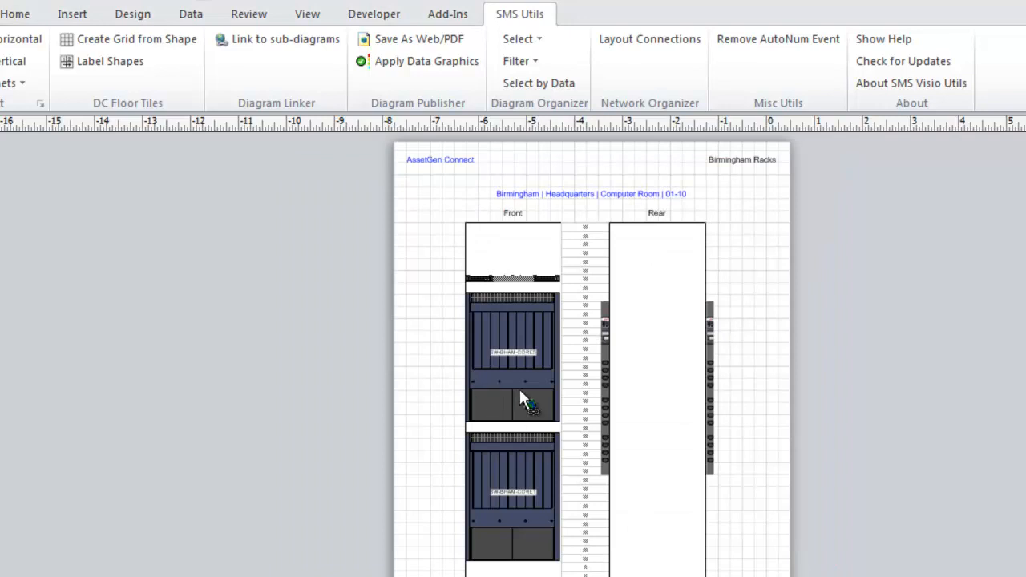
- Follow the rack switch's Hardware Layout hyperlink to the UK Offices map drawing
right_click(525, 401)
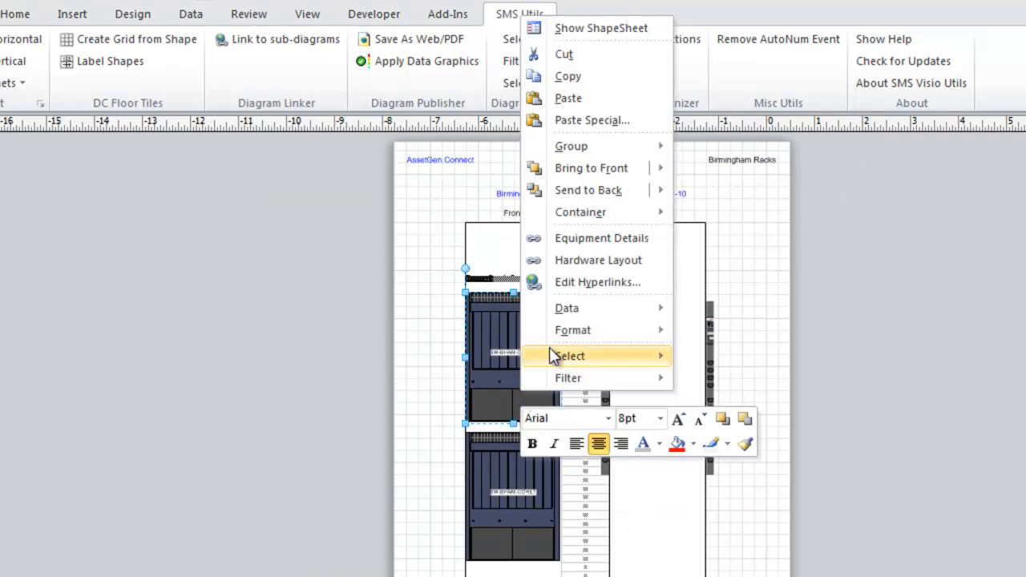
mouse_move(598, 259)
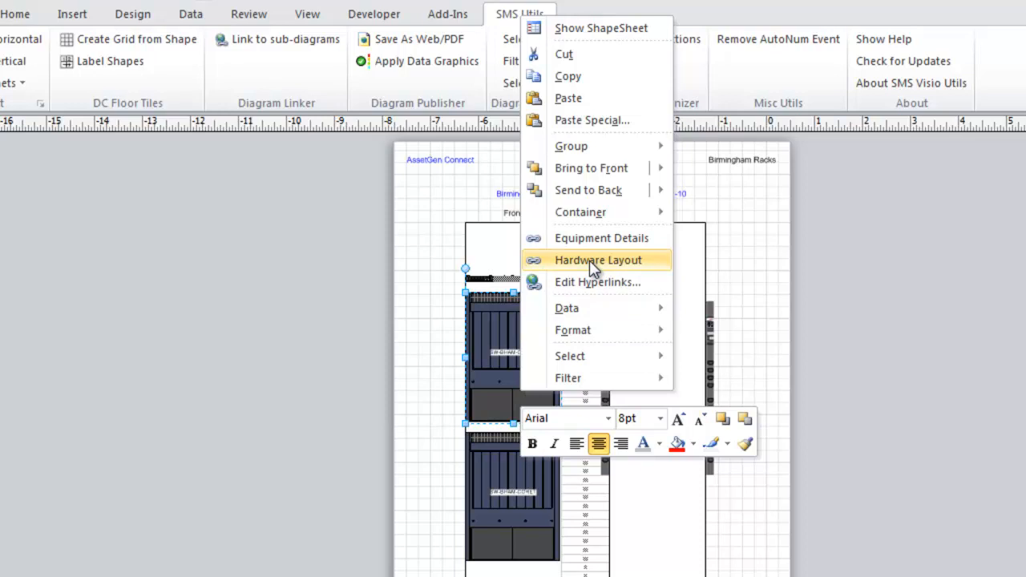
click(598, 260)
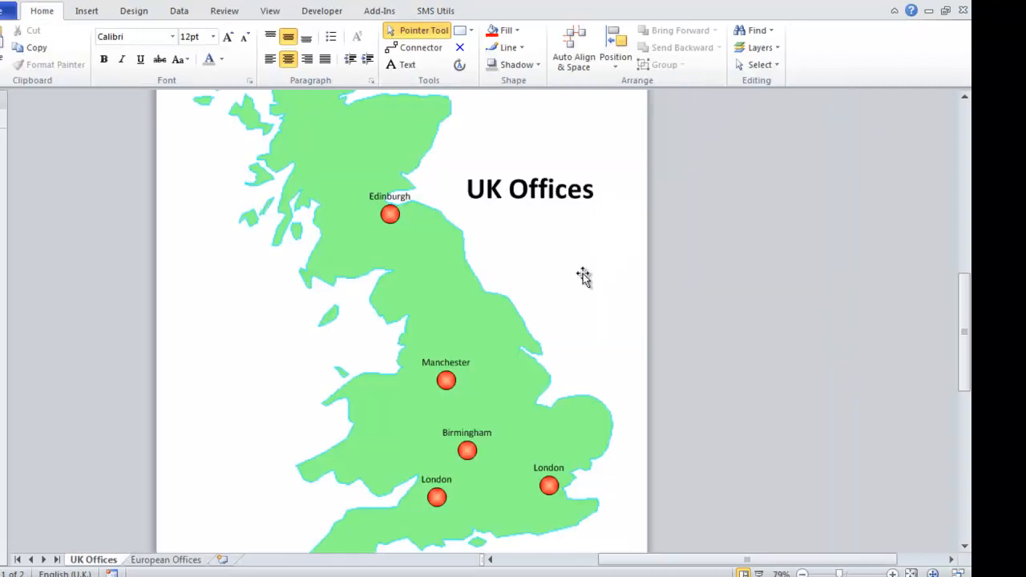
mouse_move(636, 265)
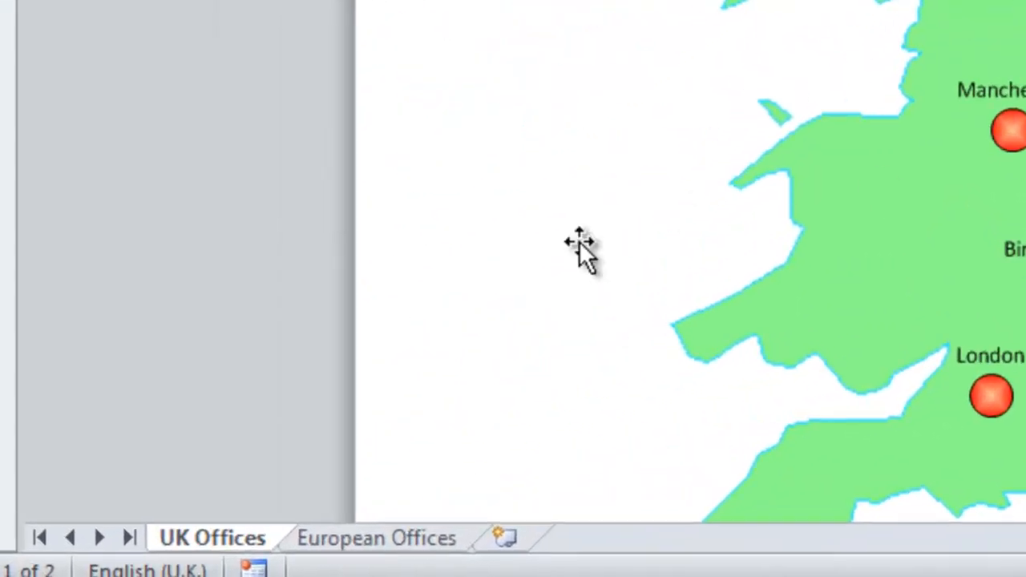
mouse_move(413, 553)
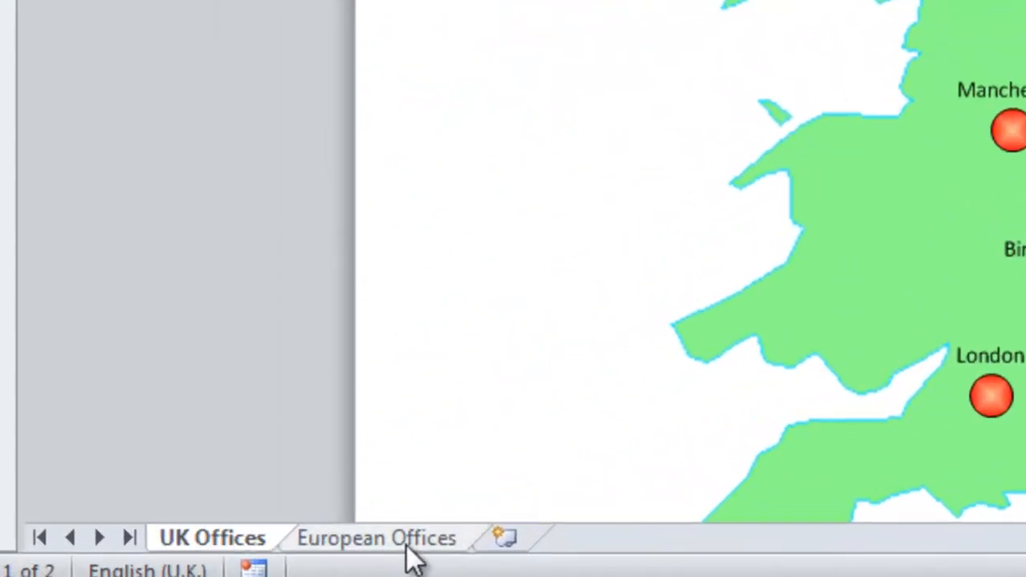
- View the European Offices page with Paris, Brussels and Amsterdam, then return to UK Offices
click(376, 538)
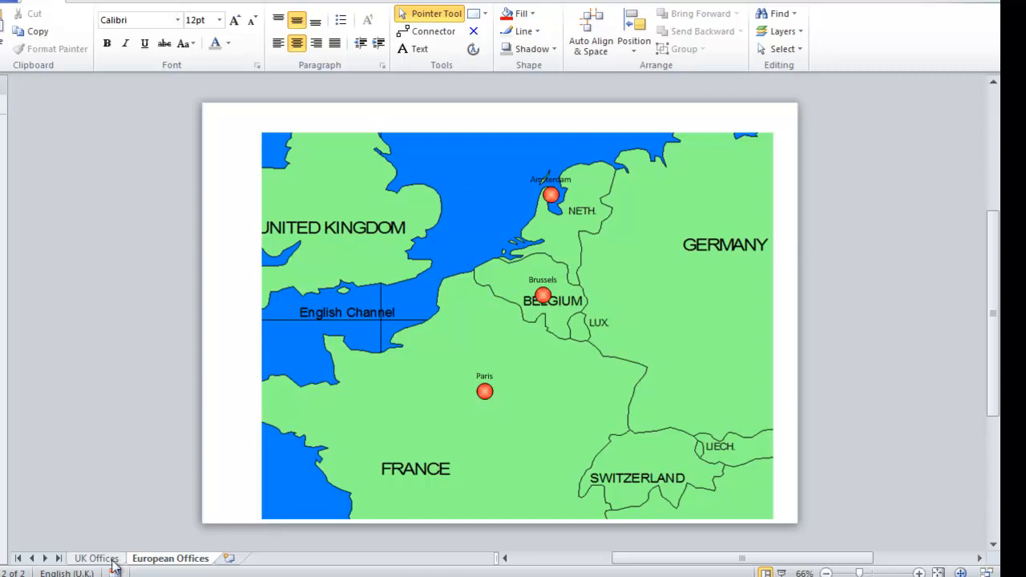
click(97, 558)
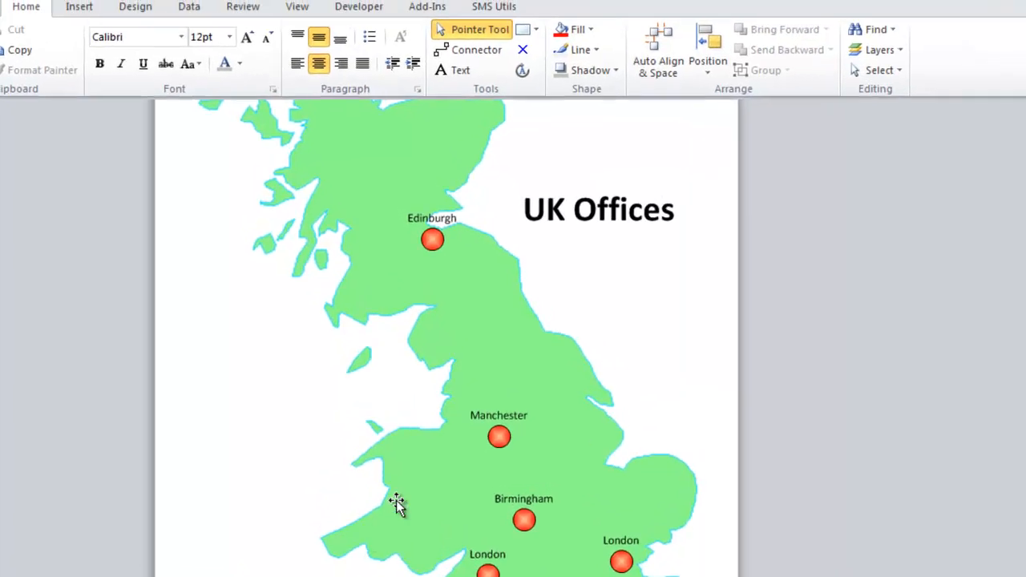
click(494, 6)
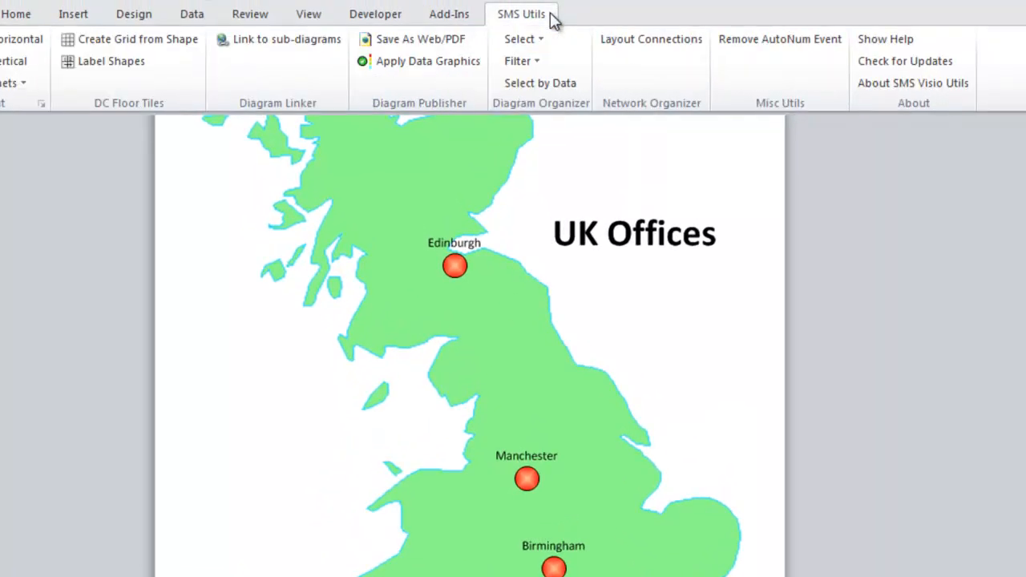
- Set office map linking to the 'office' property with prefix 'Office LAN' and browse for files
click(286, 39)
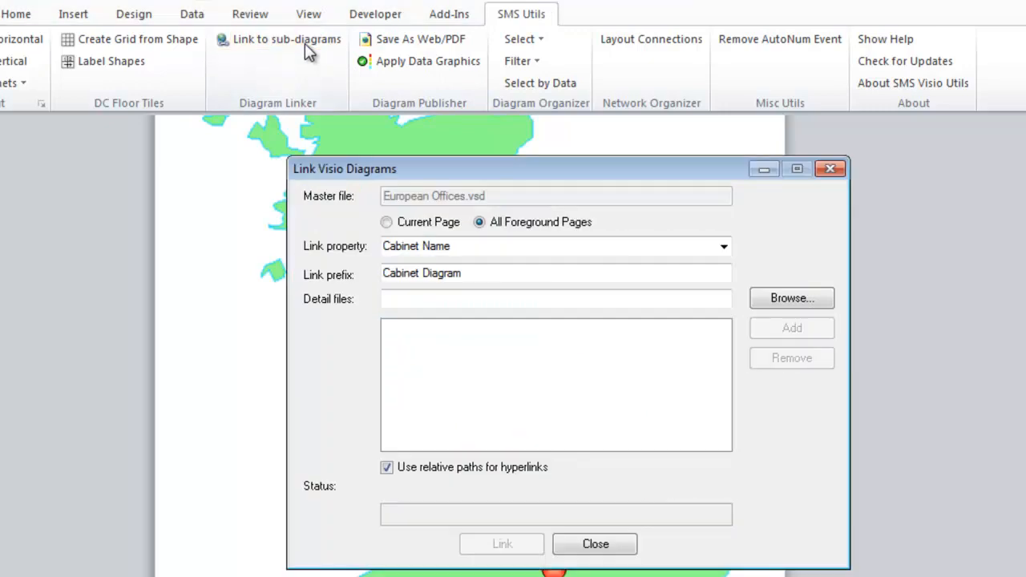
click(722, 246)
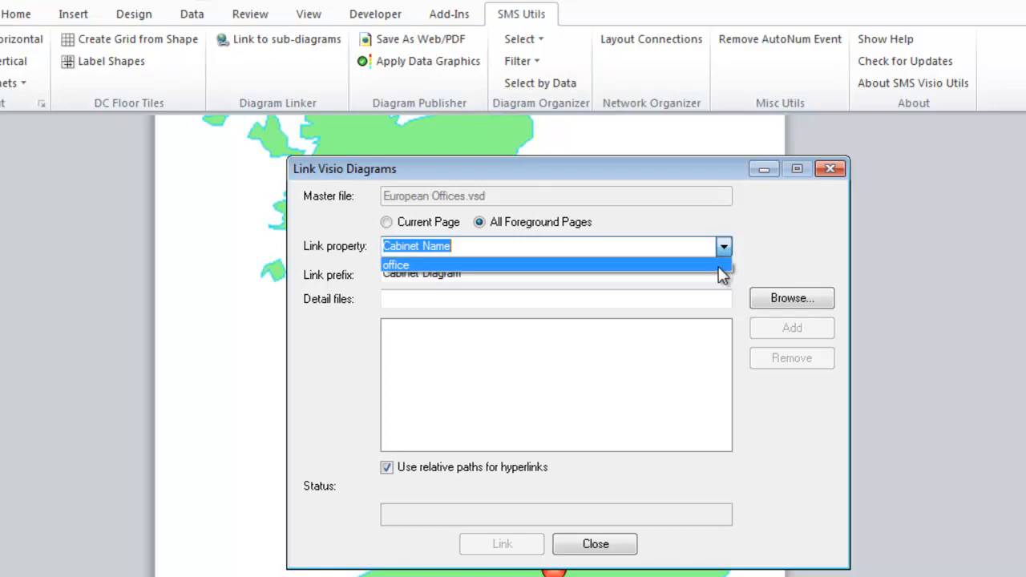
click(395, 265)
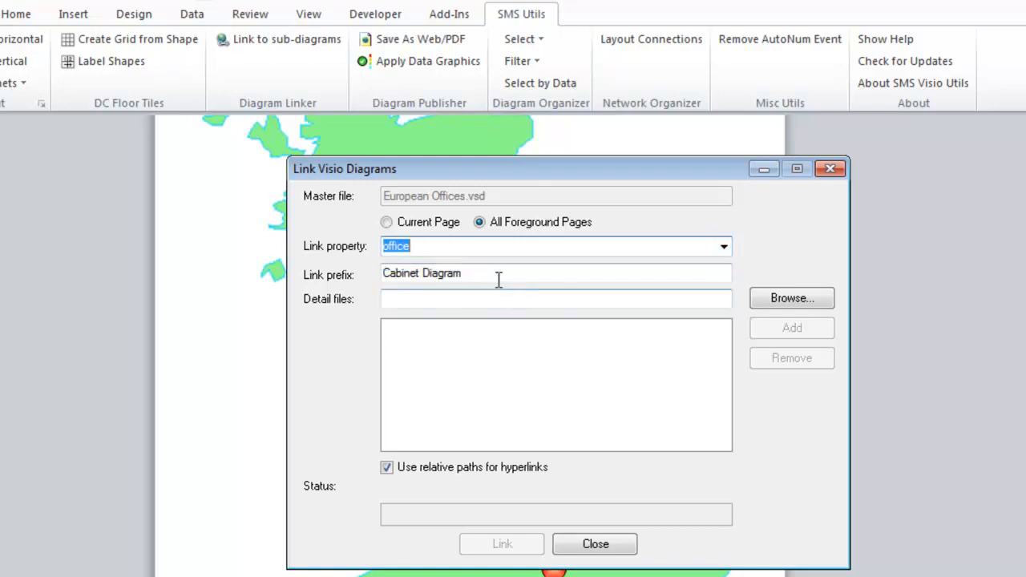
text(O)
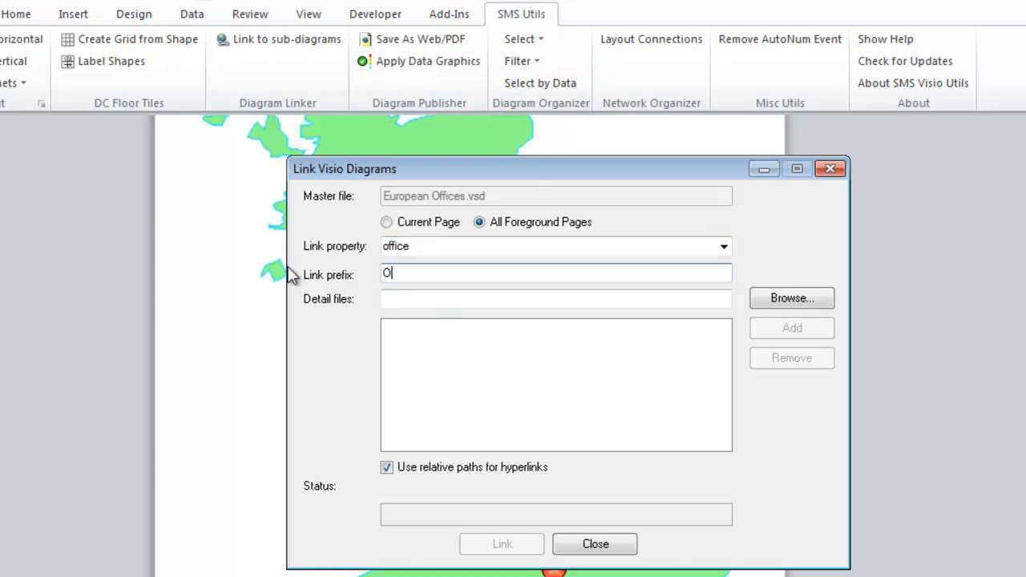
text(Office)
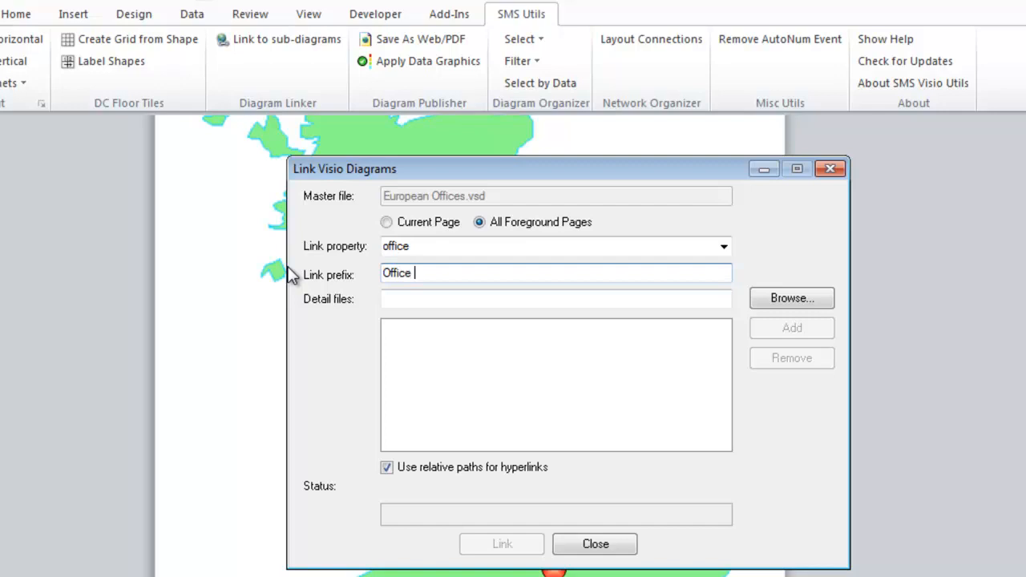
text(LAN)
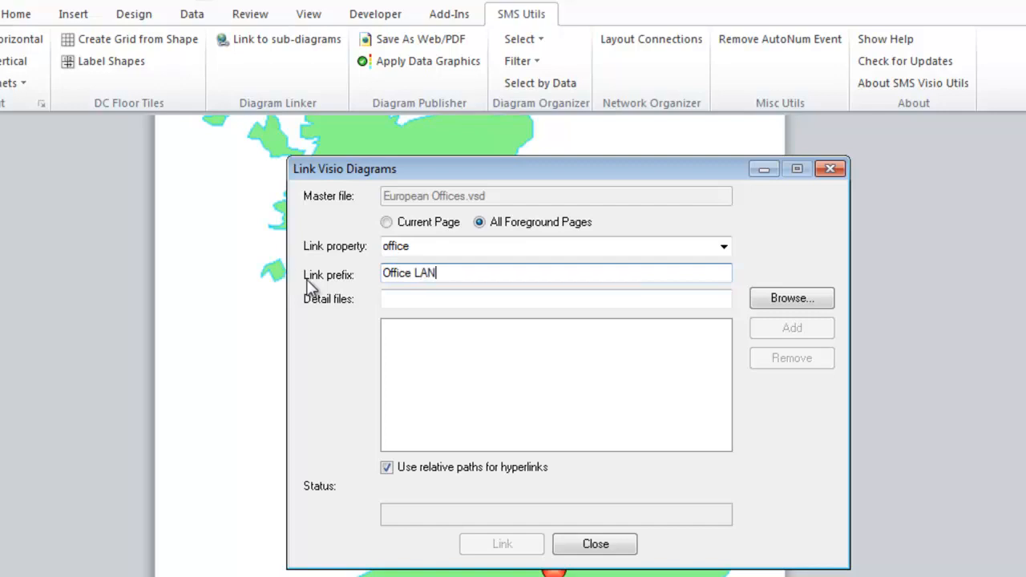
click(791, 298)
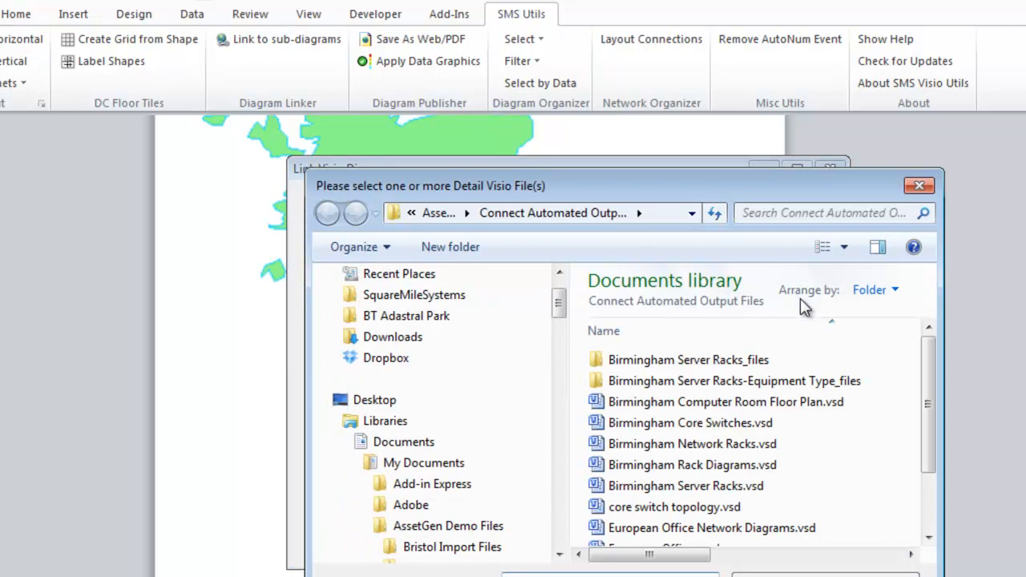
- Scroll the file chooser to the three network detail diagram .vsd files
scroll(down, 3)
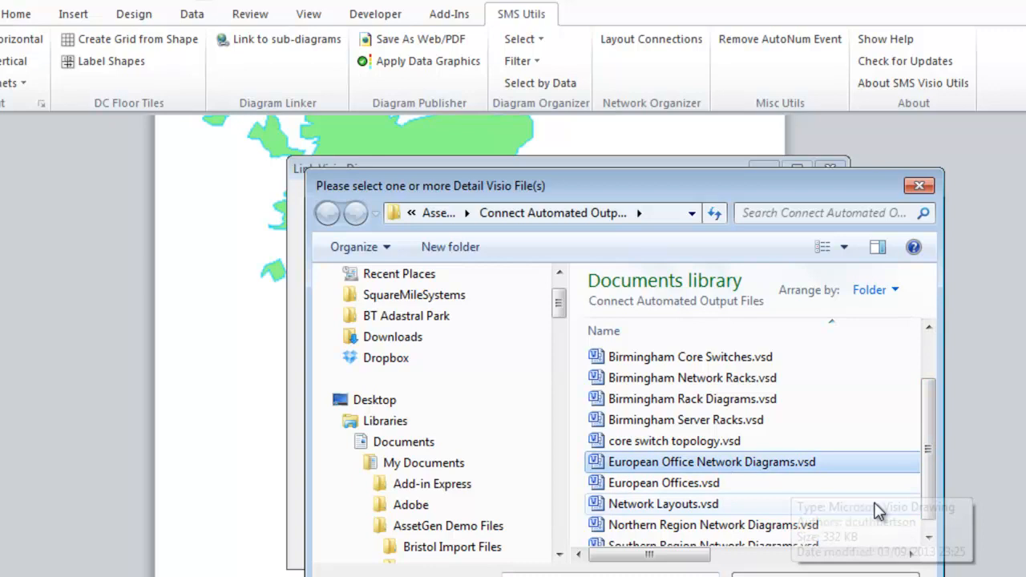
scroll(down, 3)
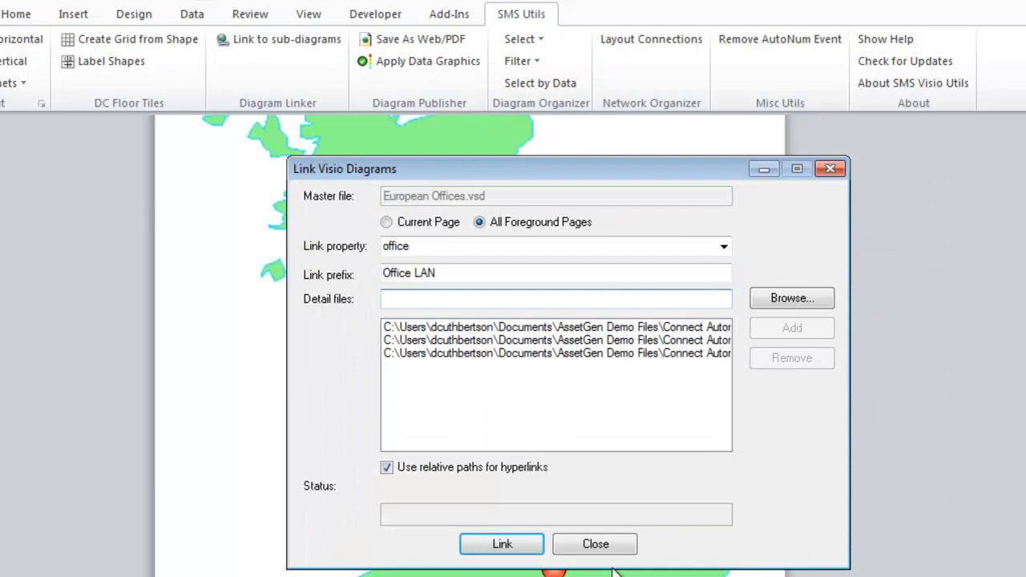
- Run the linking to add 8 Office LAN hyperlinks, then close the dialog
click(502, 543)
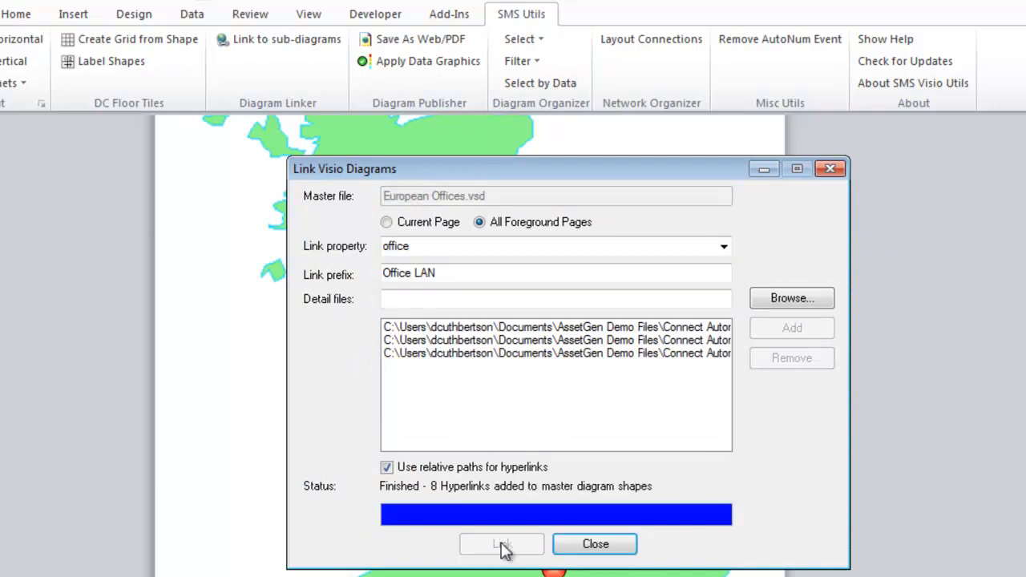
mouse_move(595, 544)
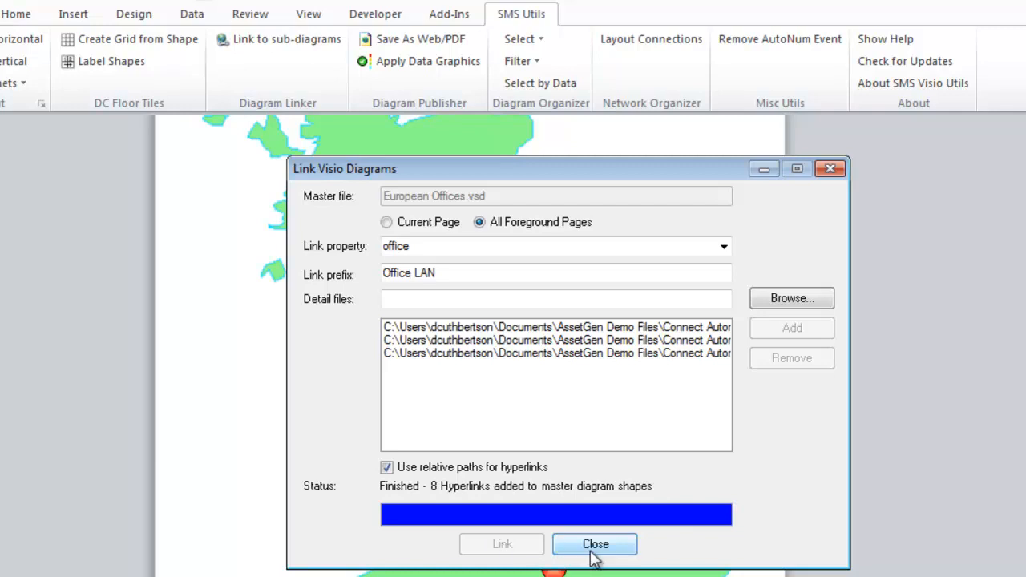
click(594, 544)
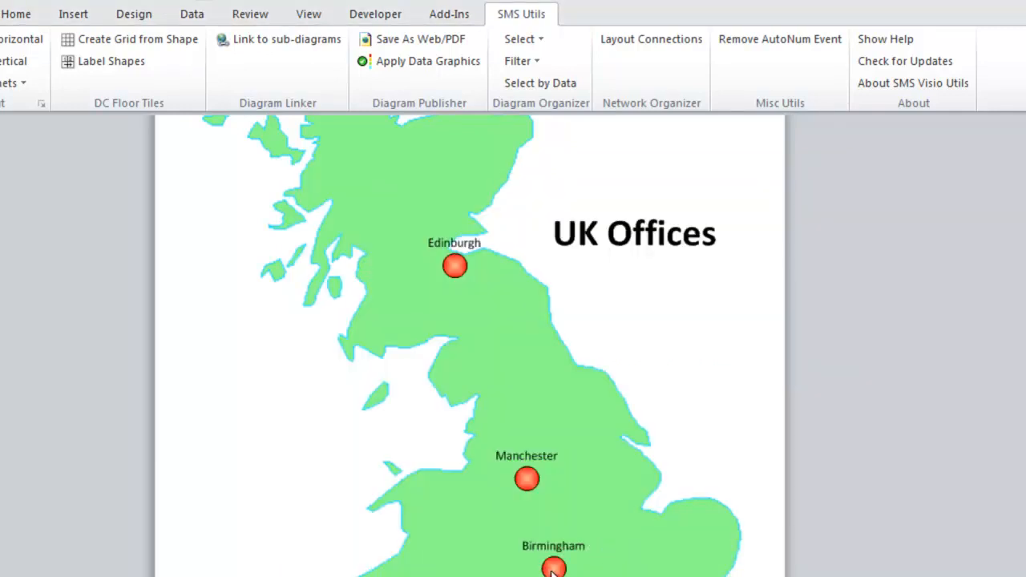
- Open the Birmingham office's Office LAN diagram showing BHAM core switches, routers and firewalls
right_click(553, 568)
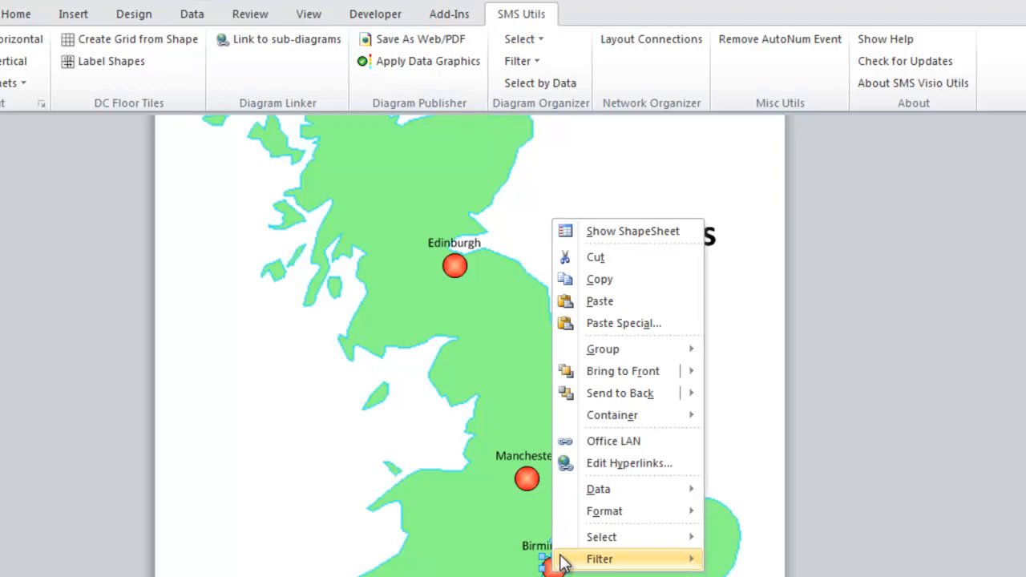
mouse_move(613, 441)
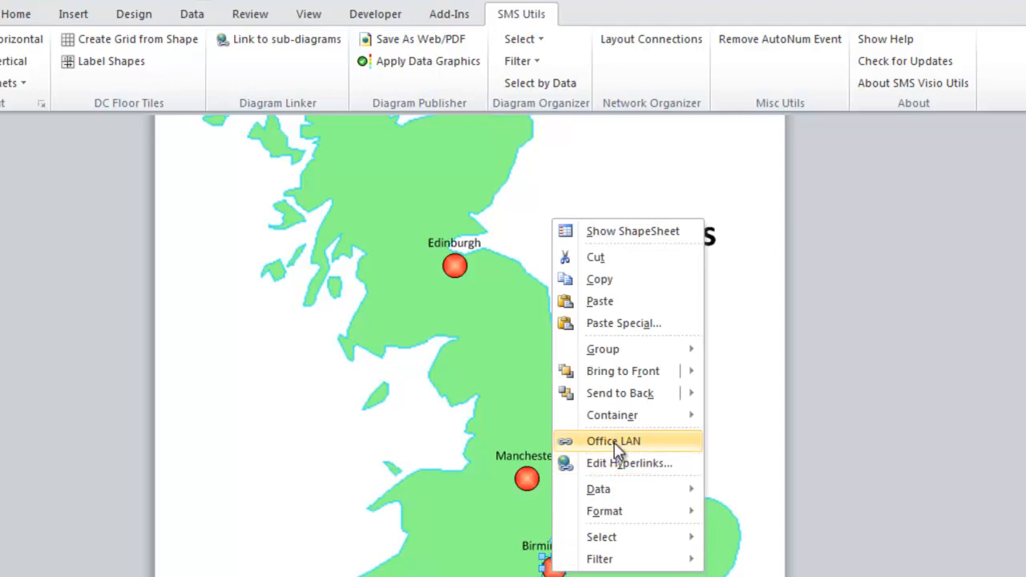
click(613, 441)
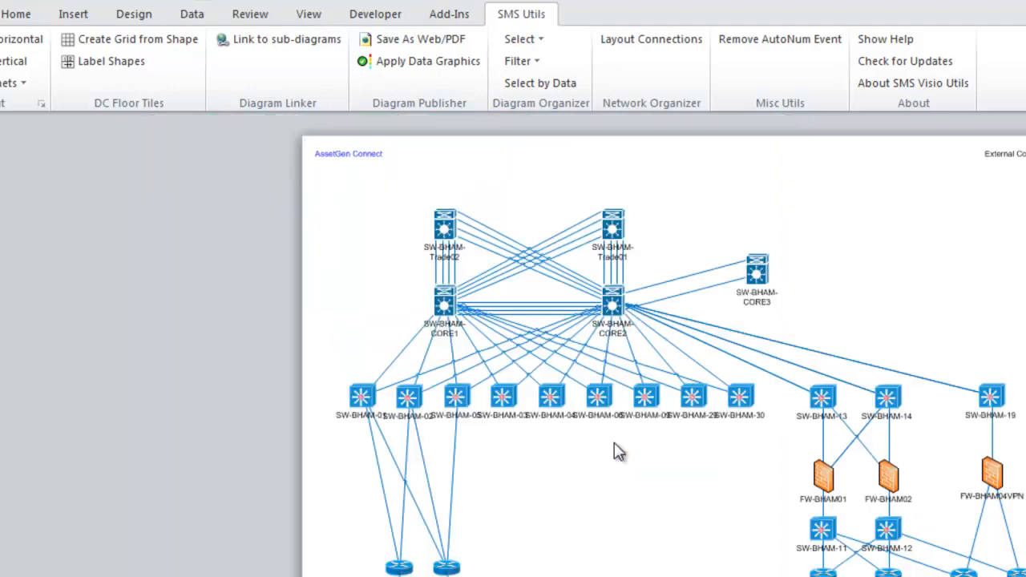